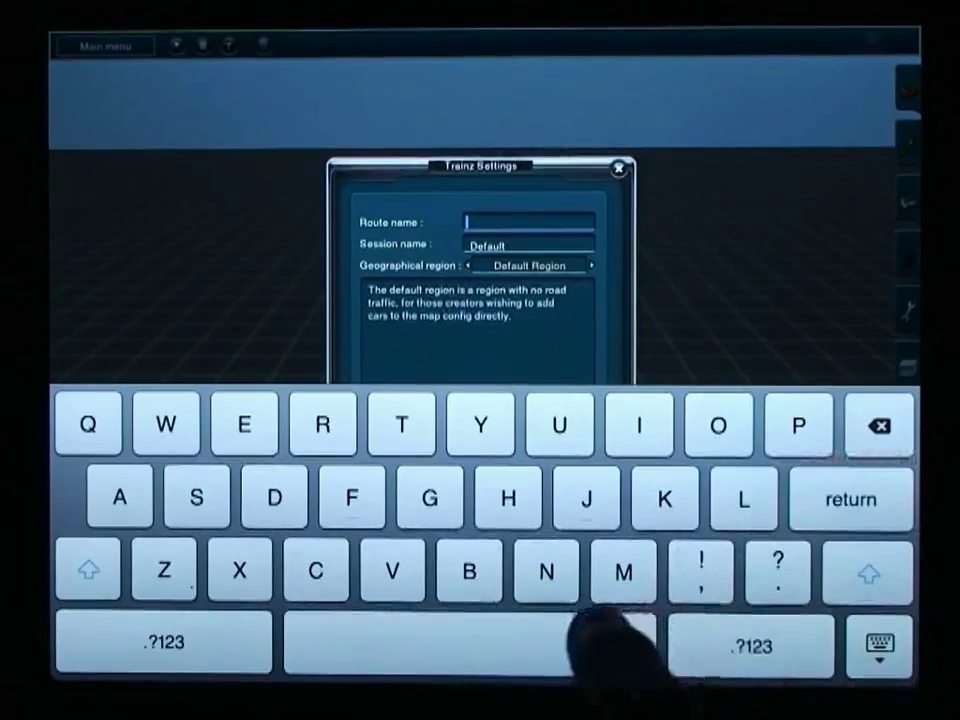
- Enter the route name 'New layout' and confirm the route settings
text(New)
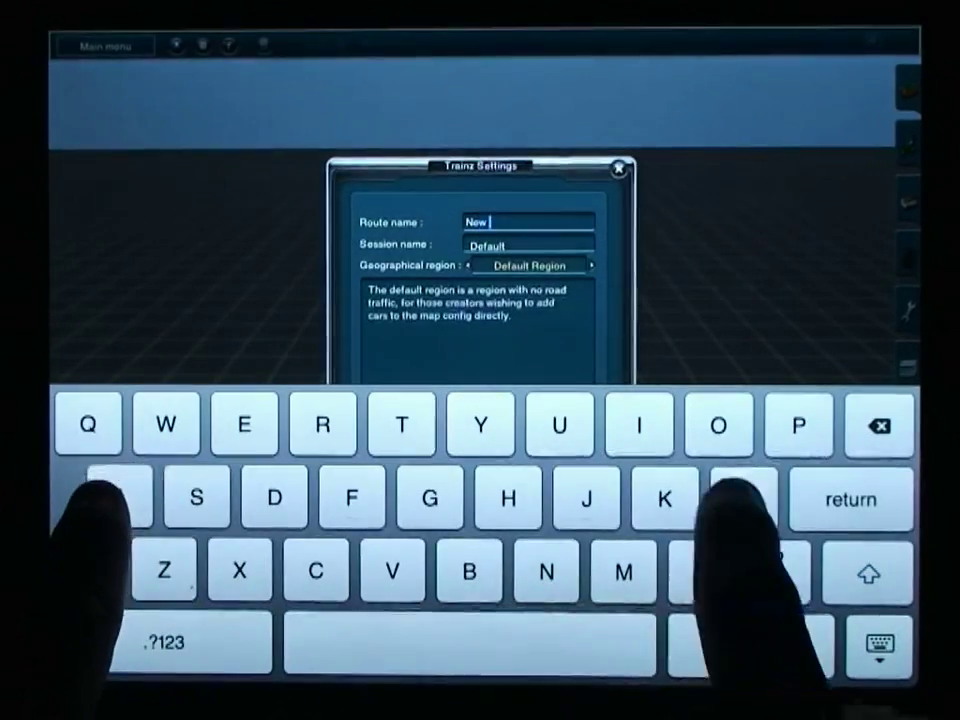
text(layout)
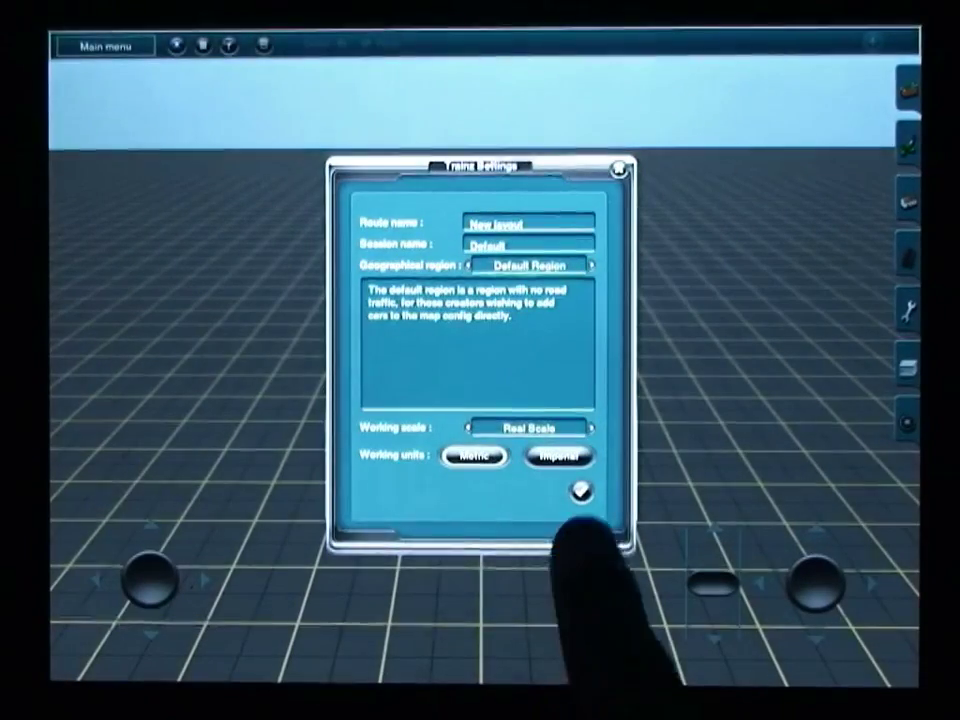
click(584, 490)
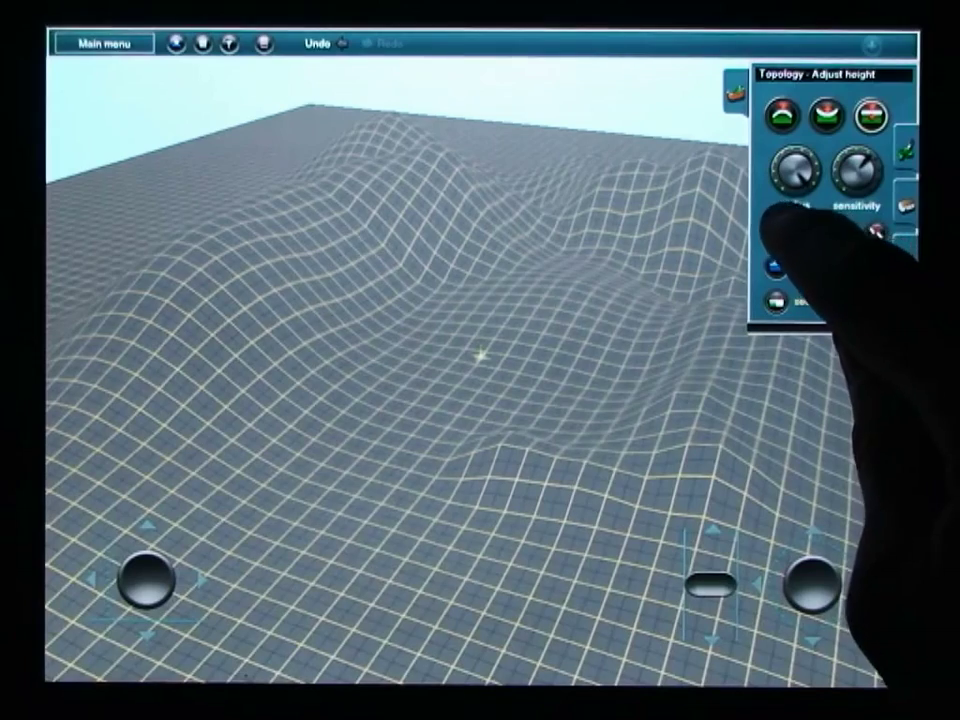
- Adjust the height brush's sensitivity knob before sculpting more hills
click(872, 118)
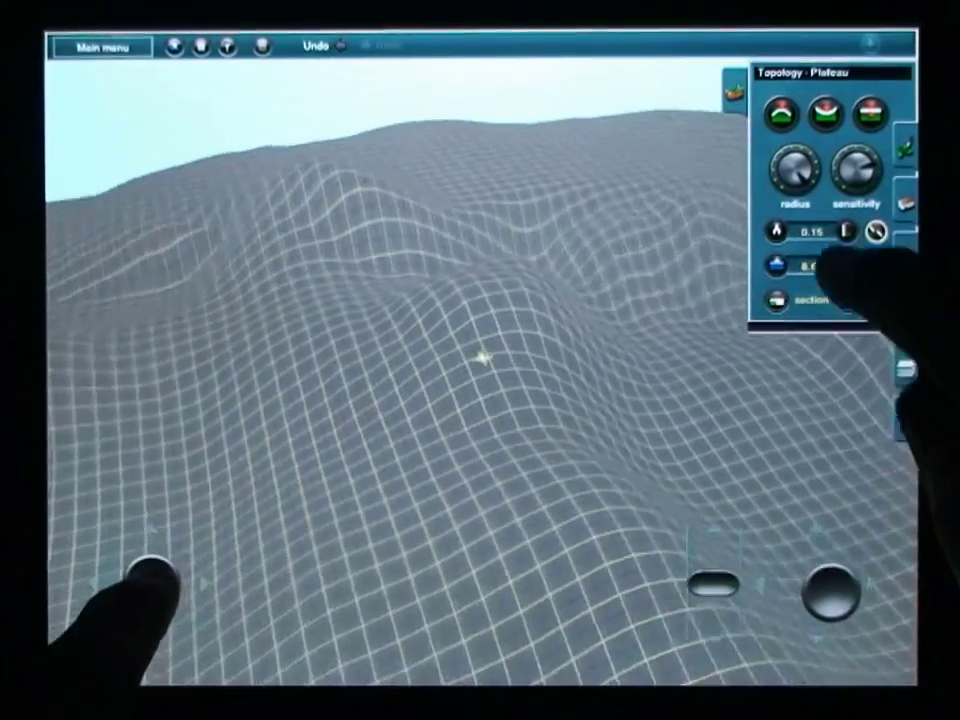
- Set the plateau height value for flattening the hills
click(858, 110)
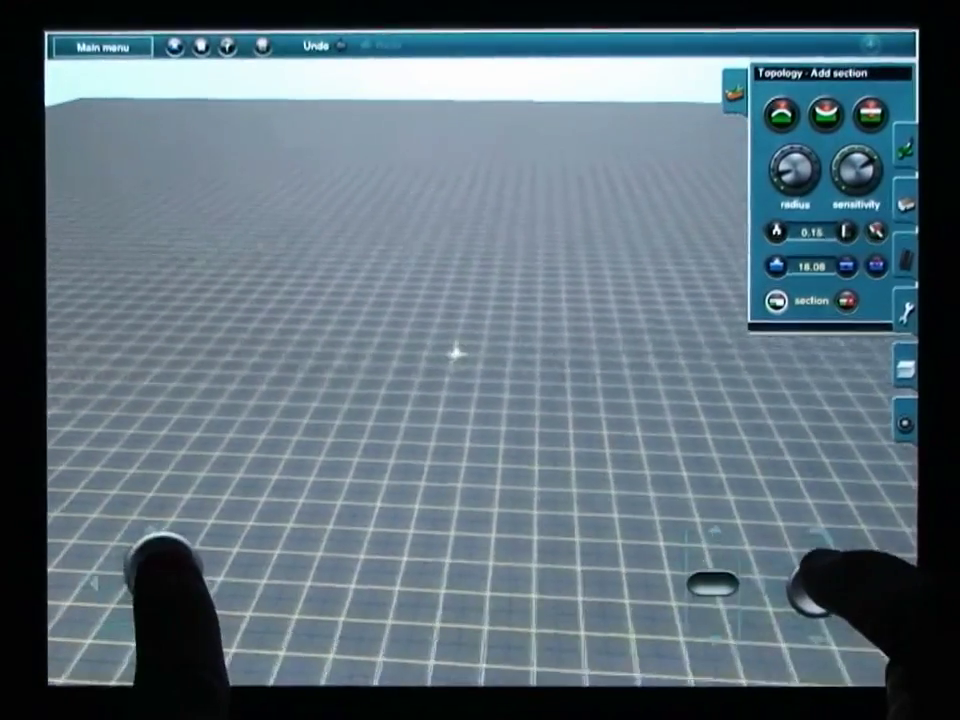
- Move the view over the flat ground beside the baseboard
click(856, 300)
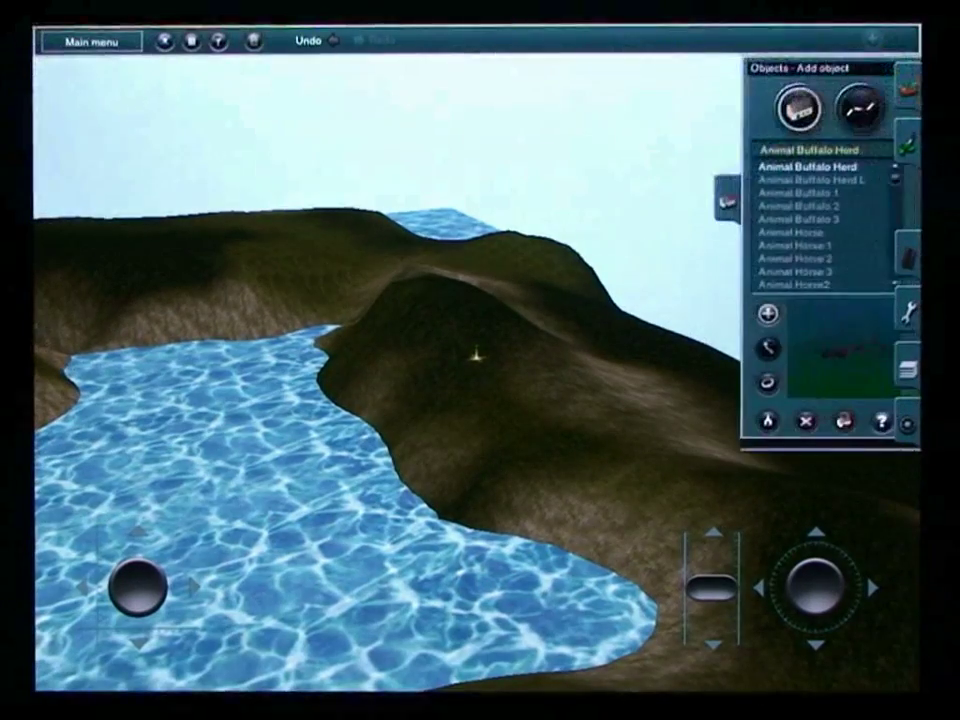
- Switch the Objects panel to Add object mode and choose Tree Autumn 5 from the tree list
click(800, 244)
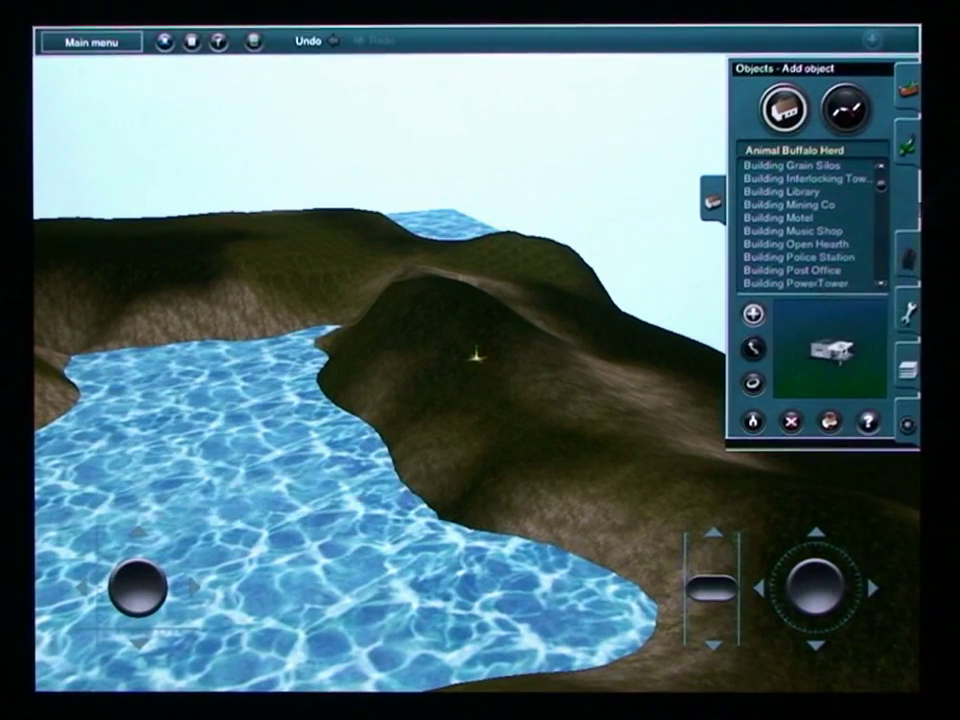
click(844, 108)
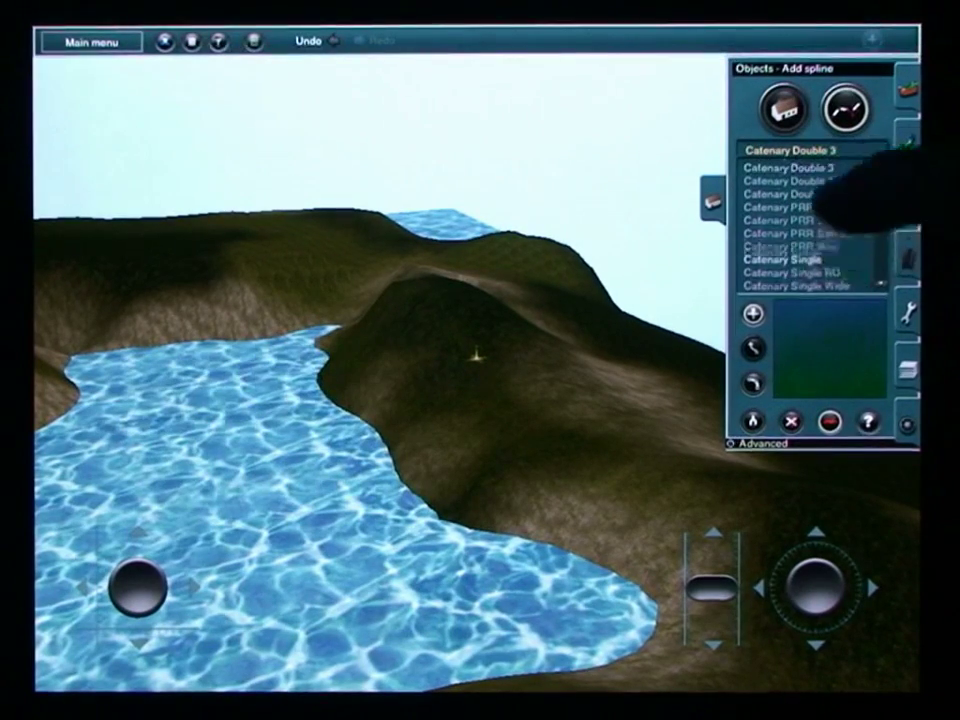
scroll(down, 3)
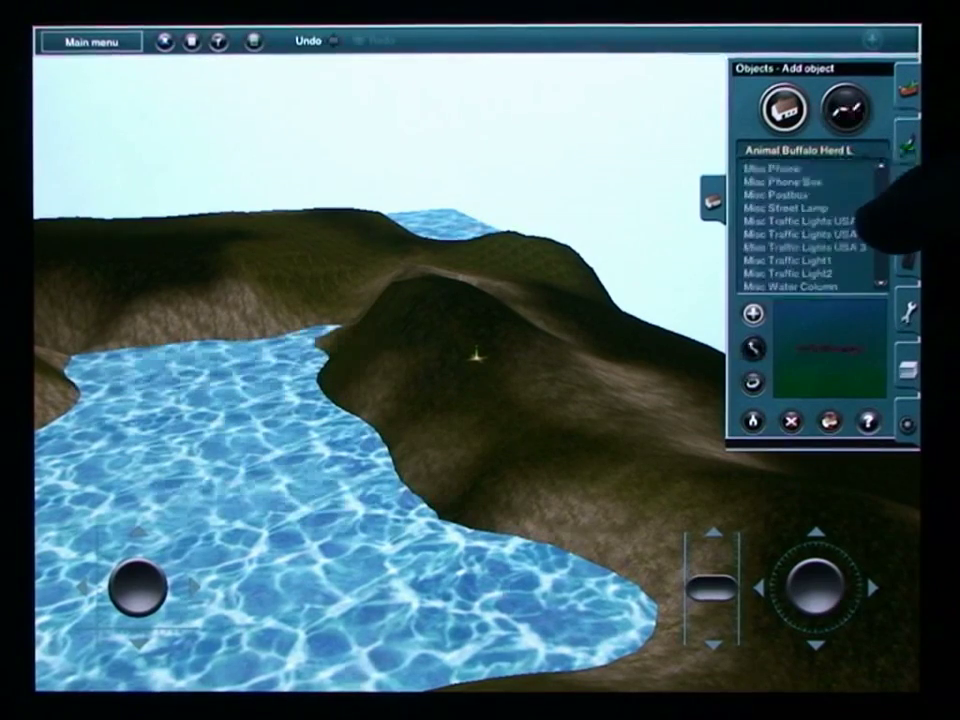
scroll(down, 3)
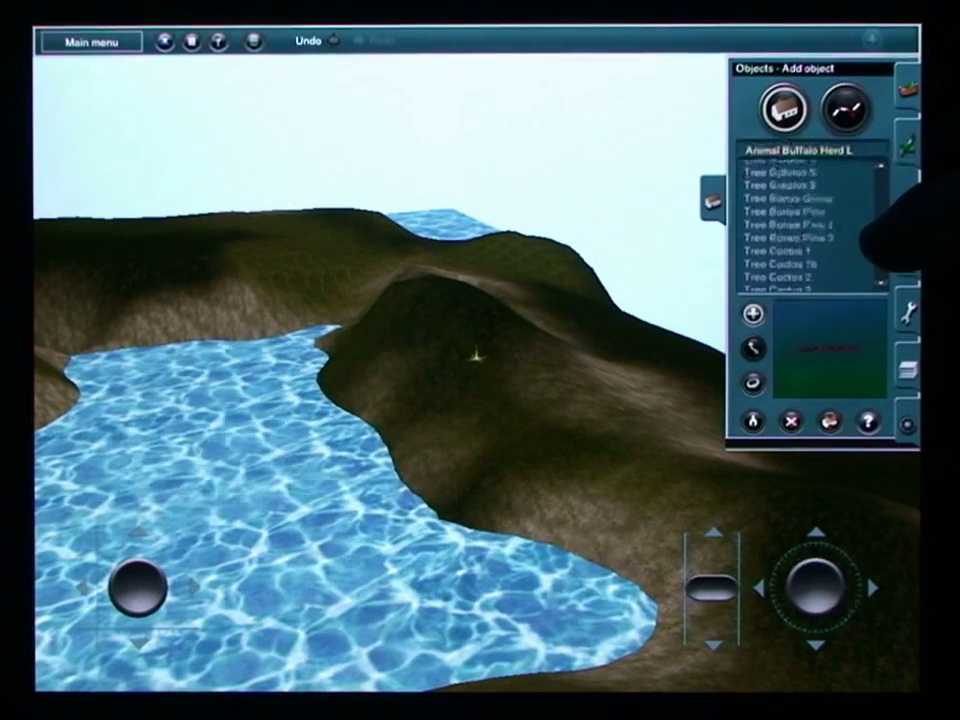
click(796, 246)
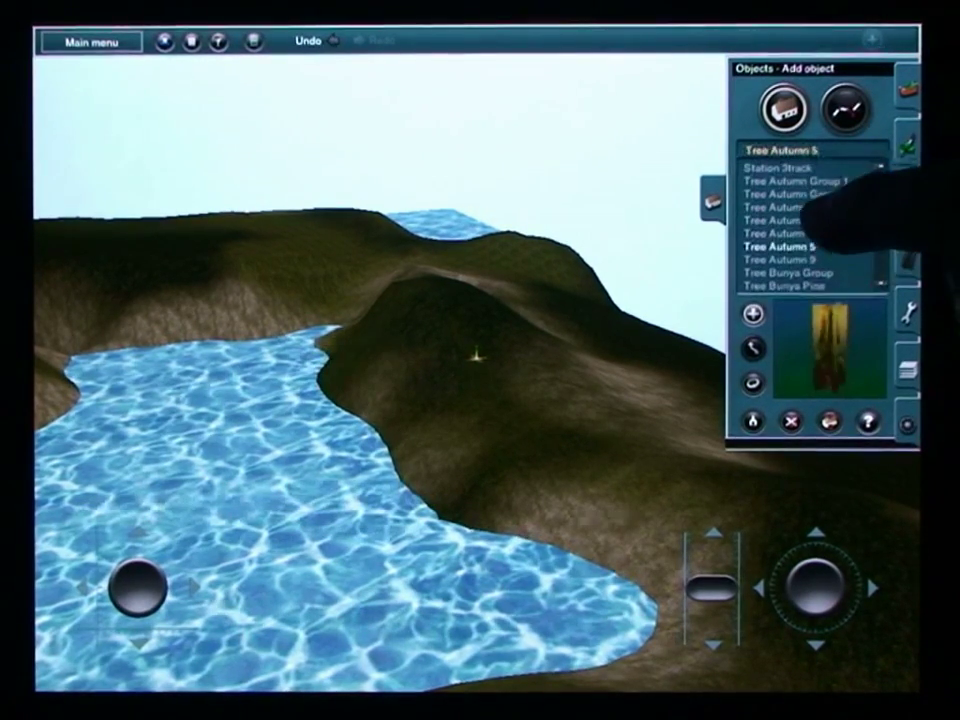
click(790, 164)
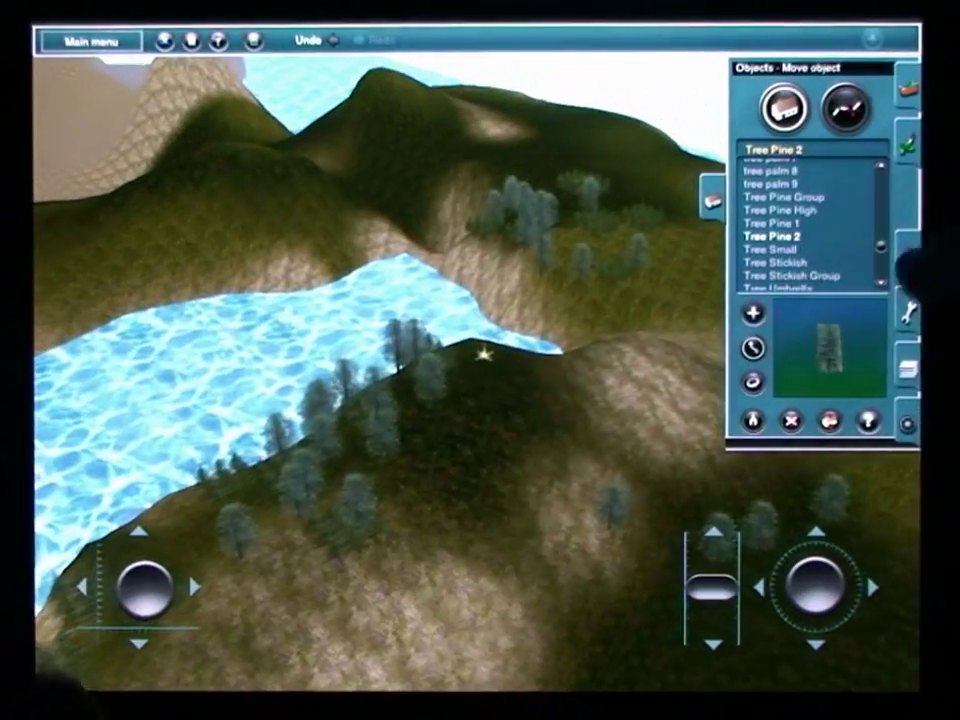
- Reposition one of the placed pine trees with Move object
click(844, 108)
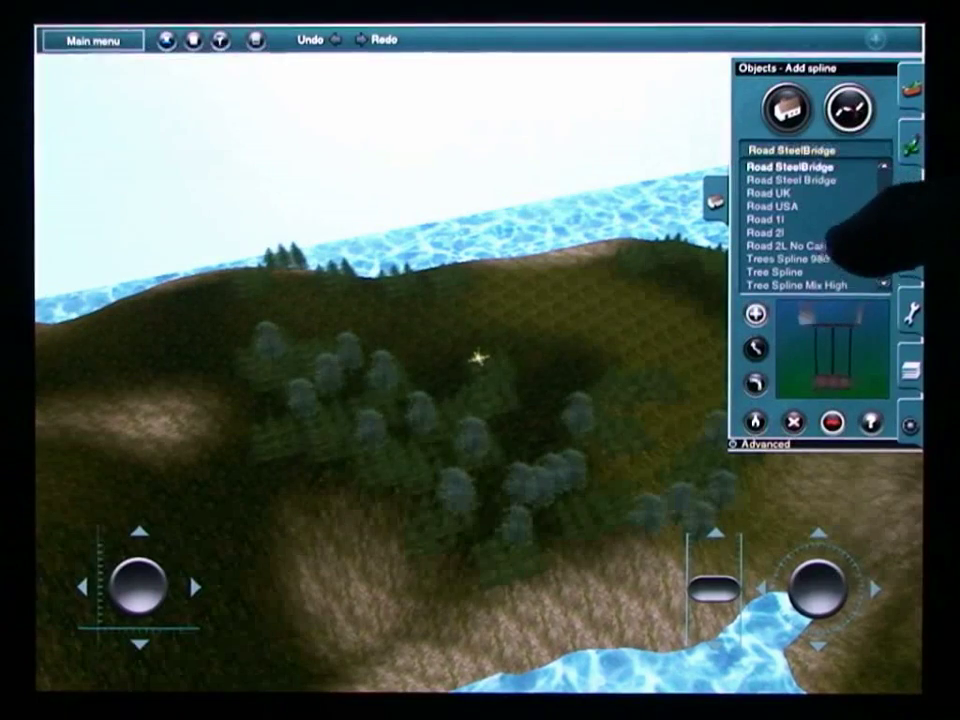
- Scroll the spline list and choose Tree Spline Mix Low
scroll(down, 3)
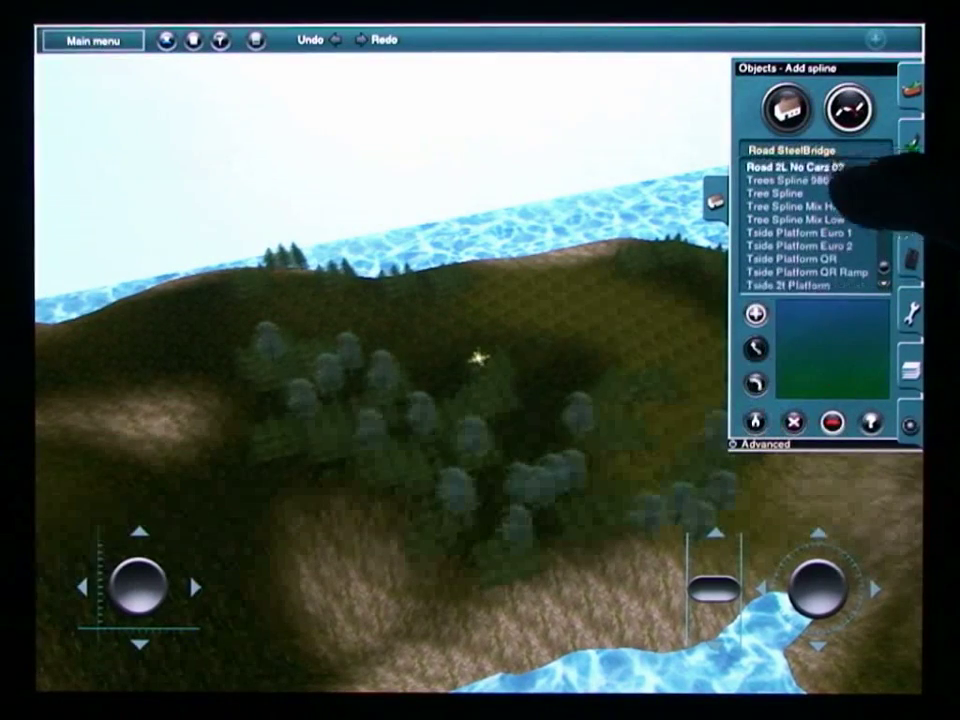
click(784, 218)
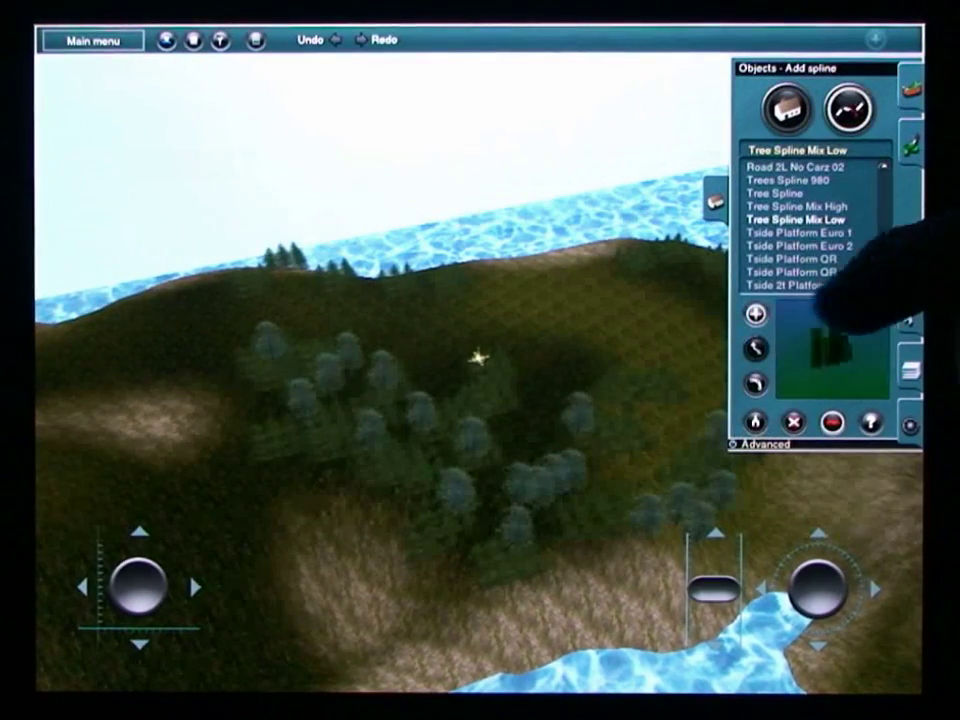